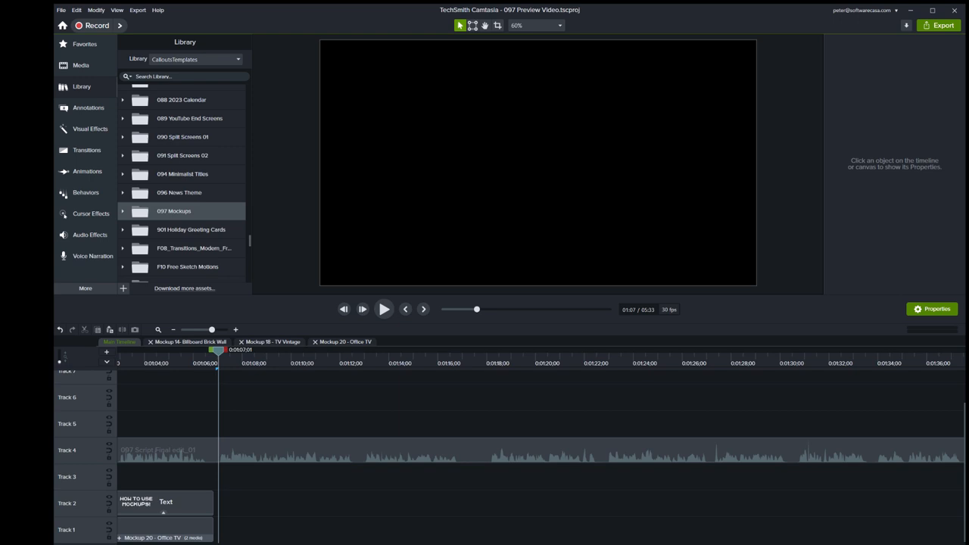
pyautogui.moveTo(13, 386)
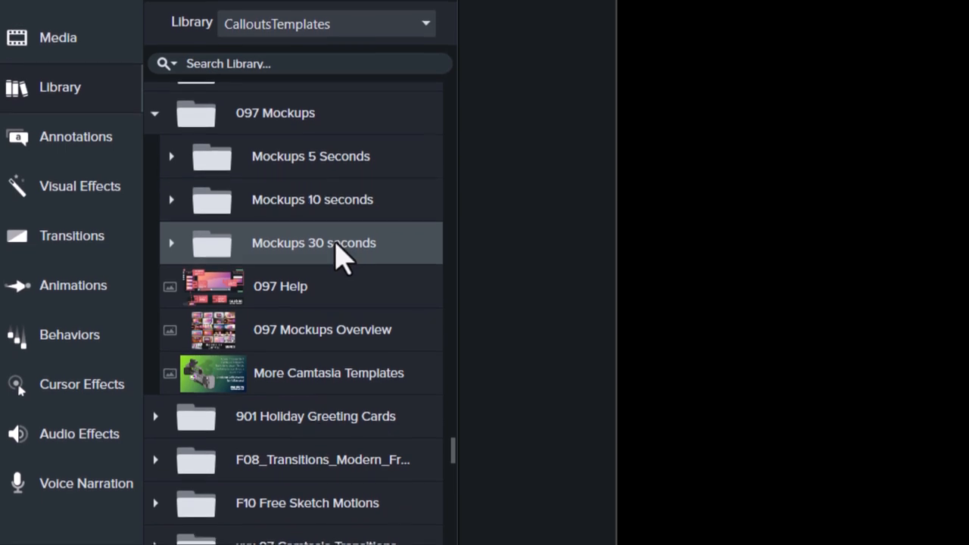
# Step: Scroll the Library to 097 Mockups and expand the Mockups 5 Seconds subfolder
pyautogui.scroll(-3)
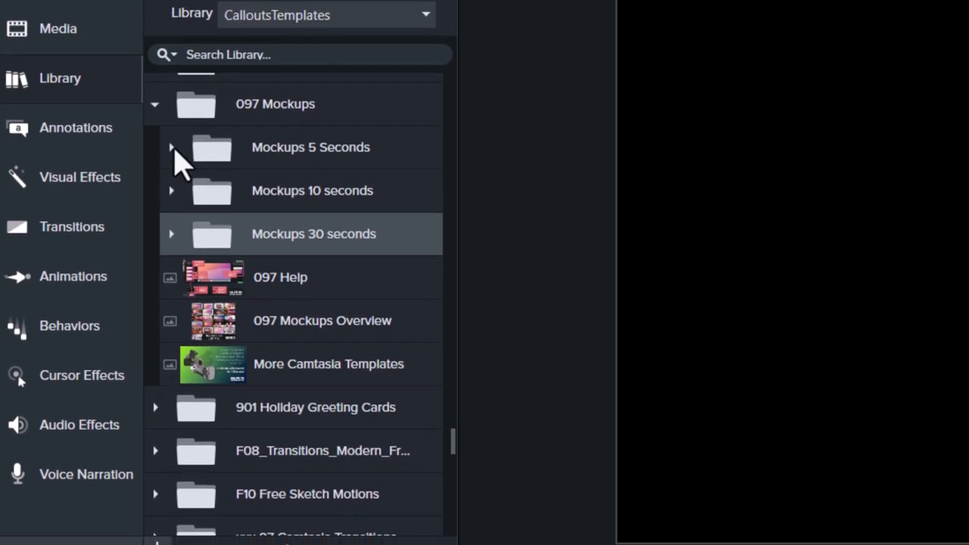
pyautogui.click(171, 147)
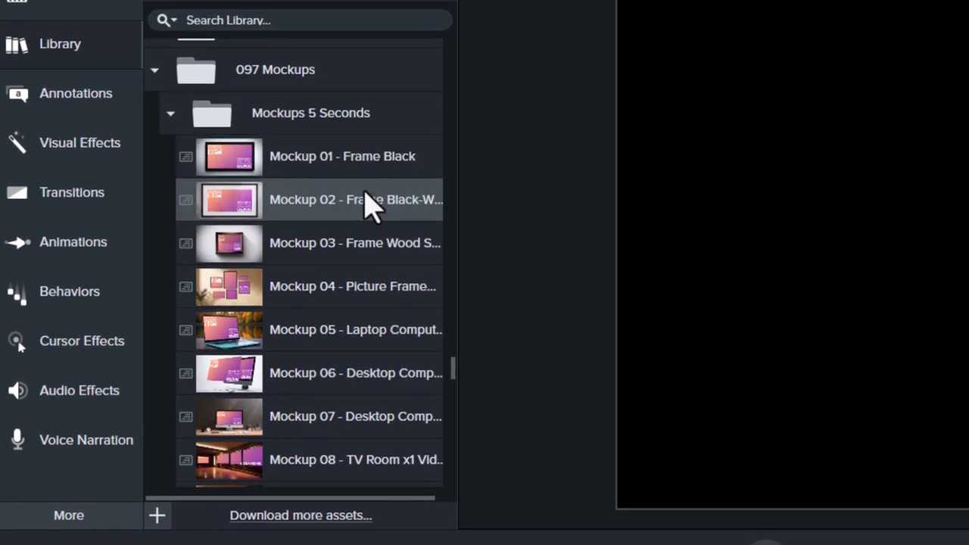
# Step: Scroll the Library back up to find Mockup 02 - Frame Black-White
pyautogui.scroll(3)
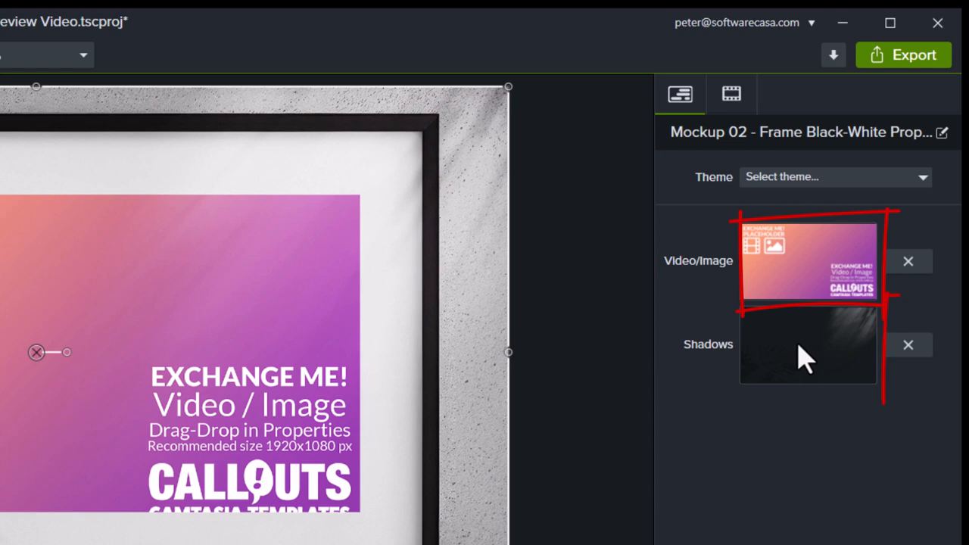
pyautogui.moveTo(806, 344)
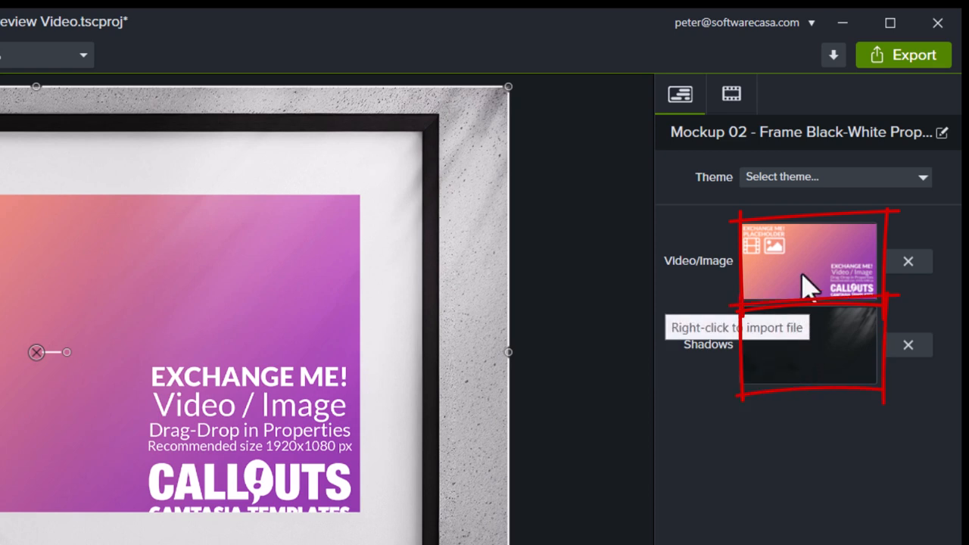
pyautogui.moveTo(802, 288)
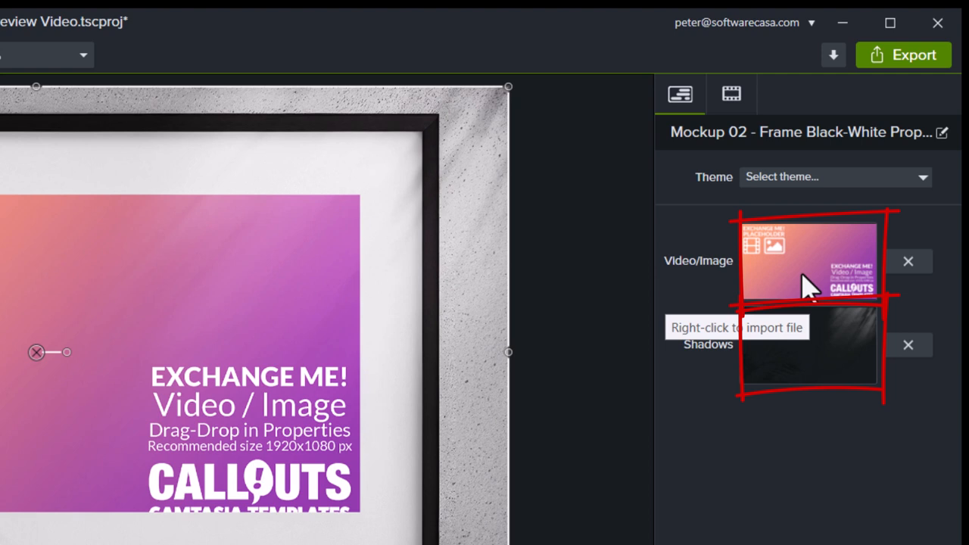
pyautogui.moveTo(696, 284)
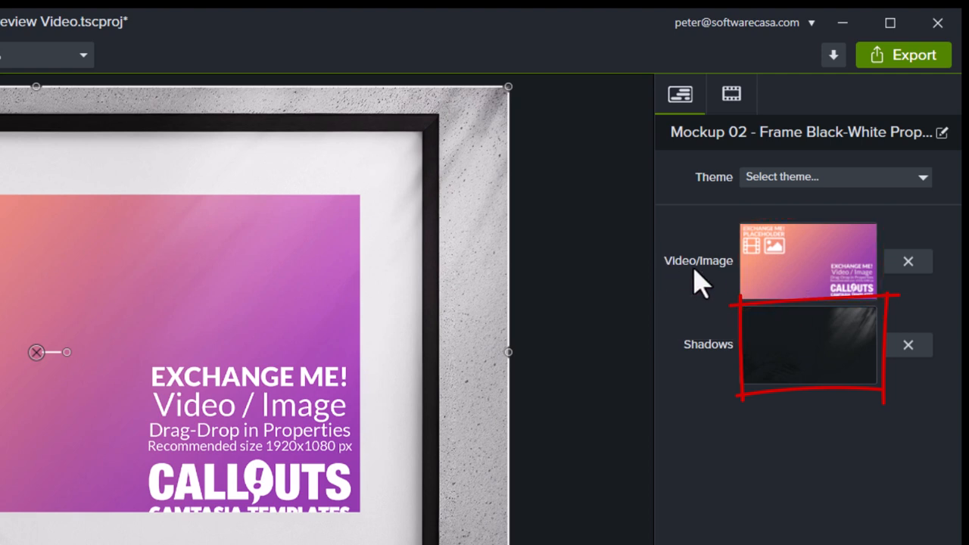
pyautogui.moveTo(780, 340)
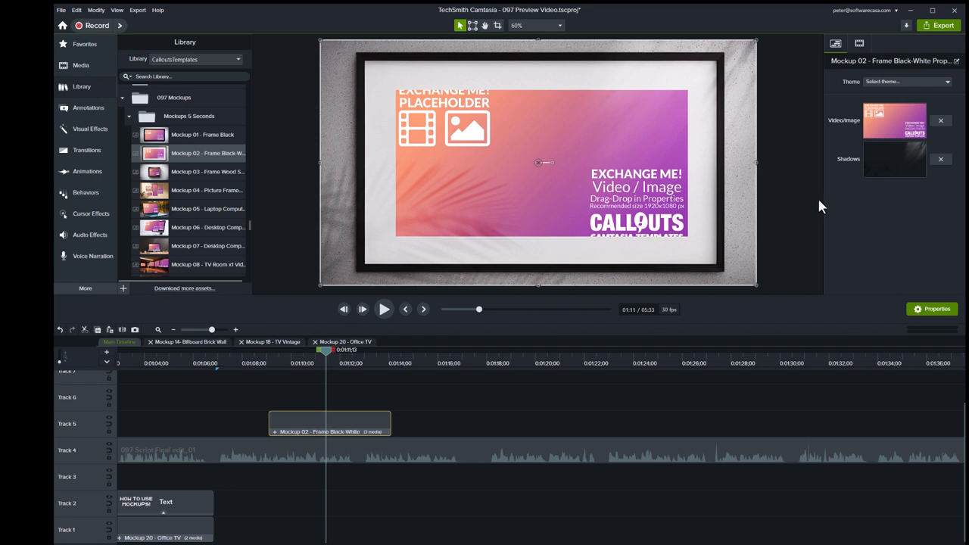
# Step: Open the frame mockup's inner tracks and set Overlay02_ShadowLight opacity to 66%
pyautogui.click(81, 65)
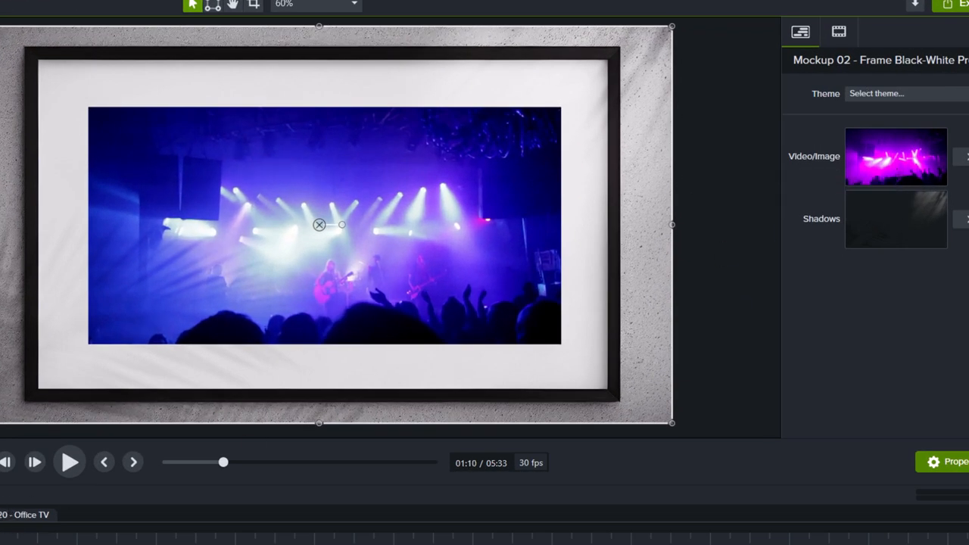
pyautogui.click(69, 462)
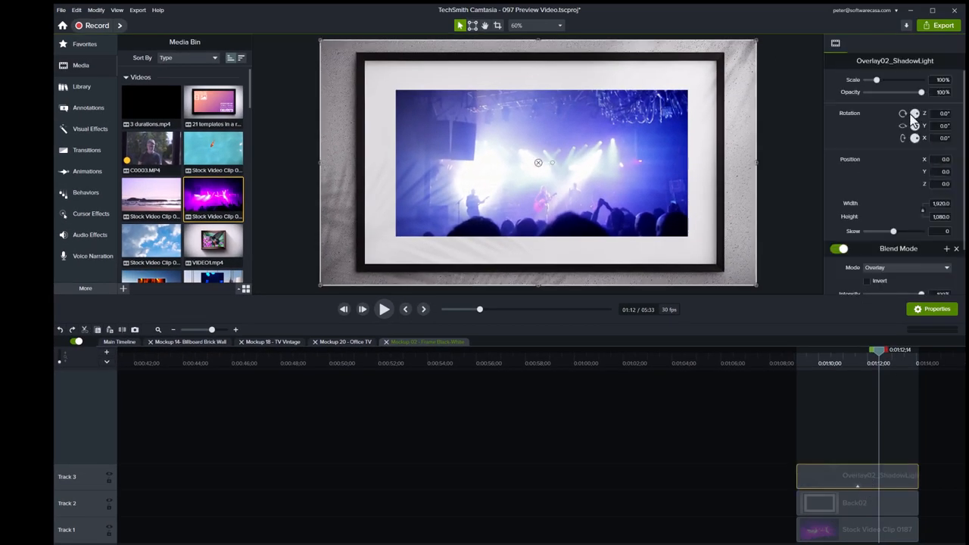
pyautogui.moveTo(921, 91); pyautogui.dragTo(900, 91)
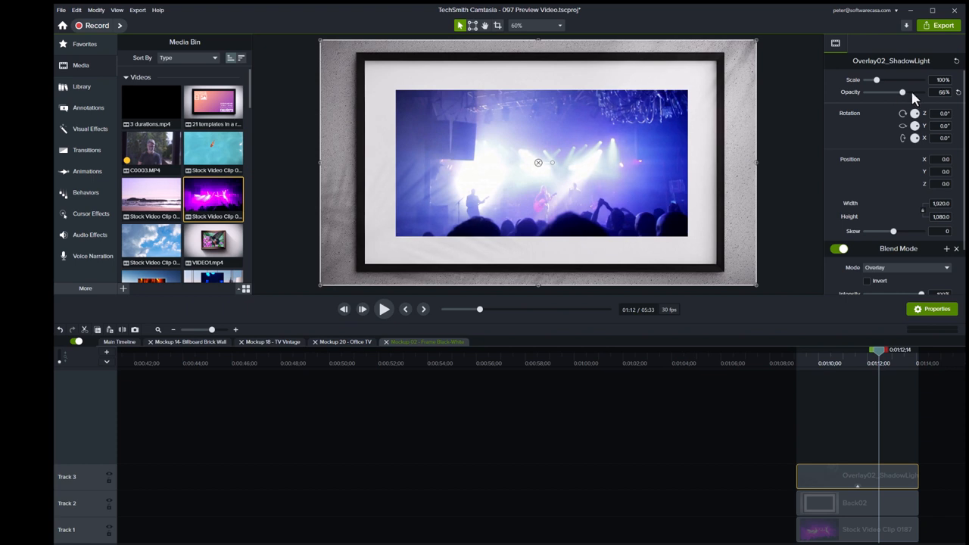
pyautogui.moveTo(901, 91); pyautogui.dragTo(920, 92)
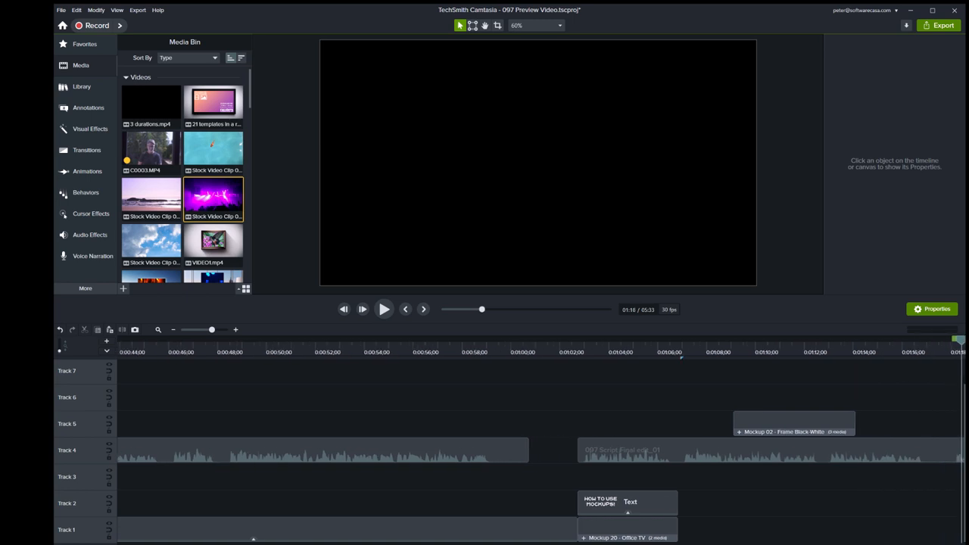
# Step: Place Mockup 10 - Billboard Subway on Track 5, then find the handshake image in the Media Bin
pyautogui.click(793, 423)
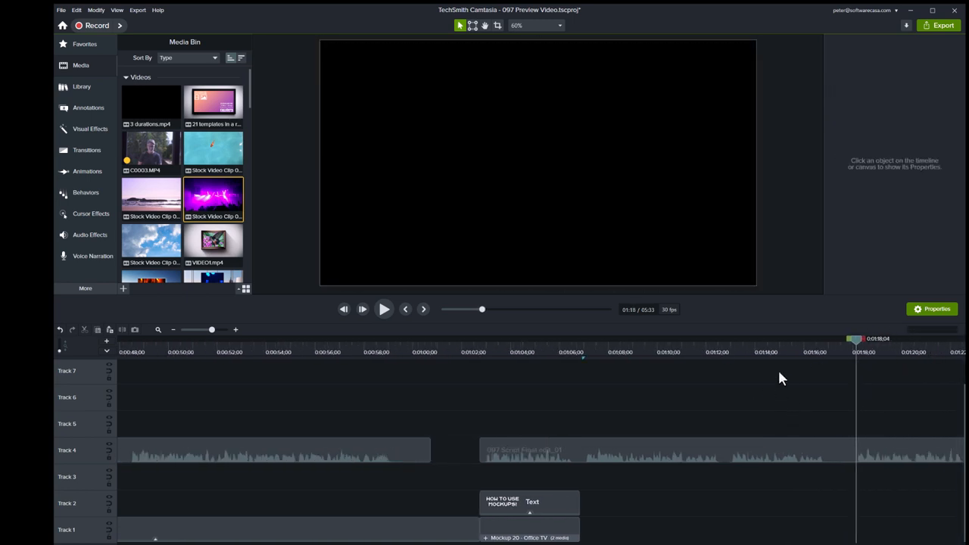
pyautogui.click(81, 86)
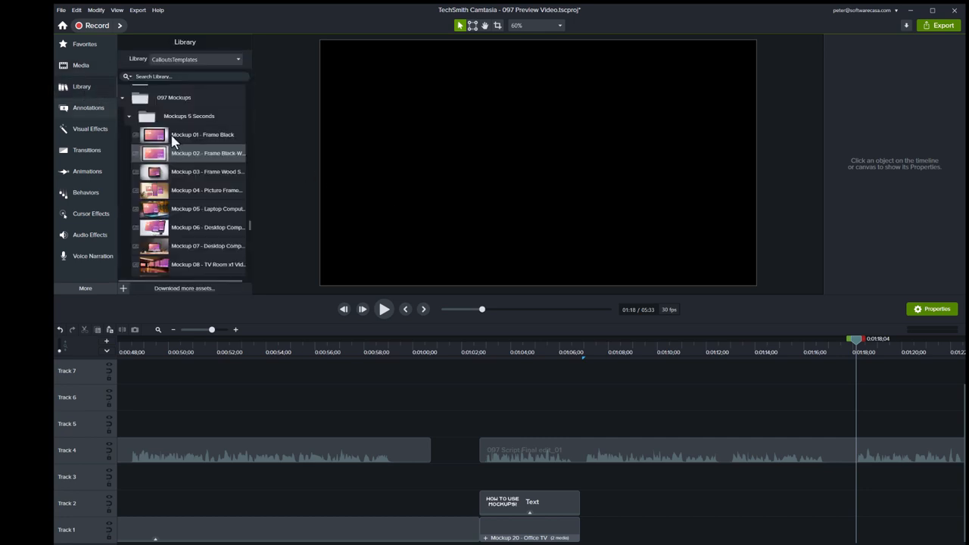
pyautogui.moveTo(196, 246)
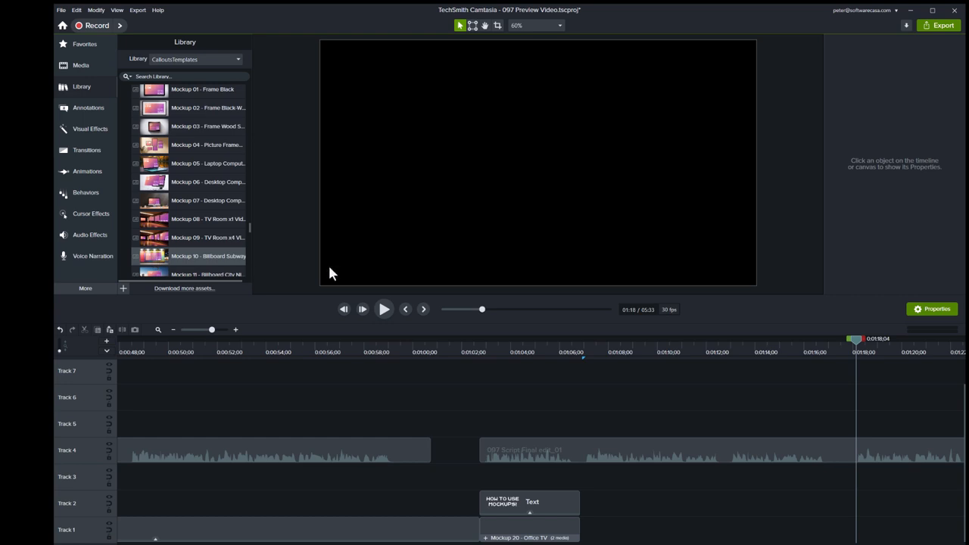
pyautogui.moveTo(154, 256); pyautogui.dragTo(793, 422)
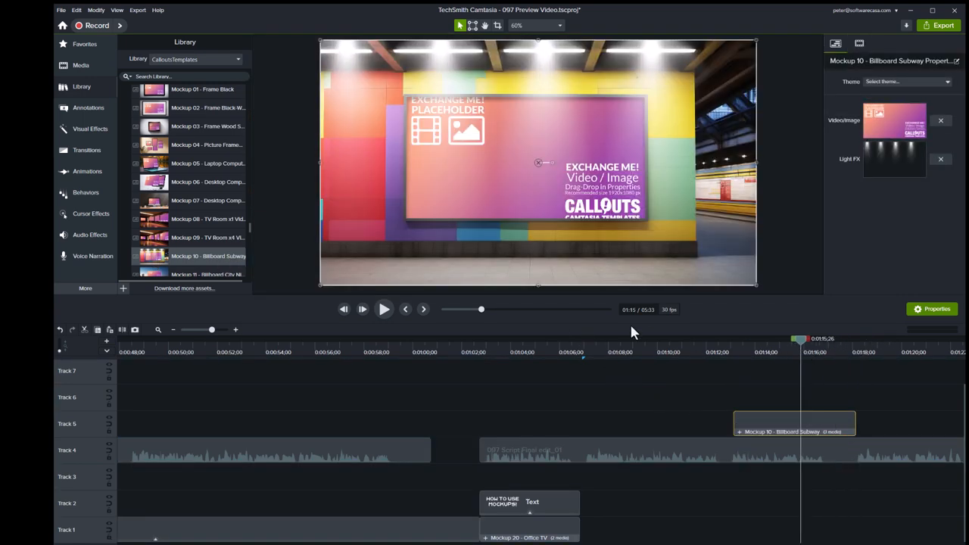
pyautogui.click(80, 65)
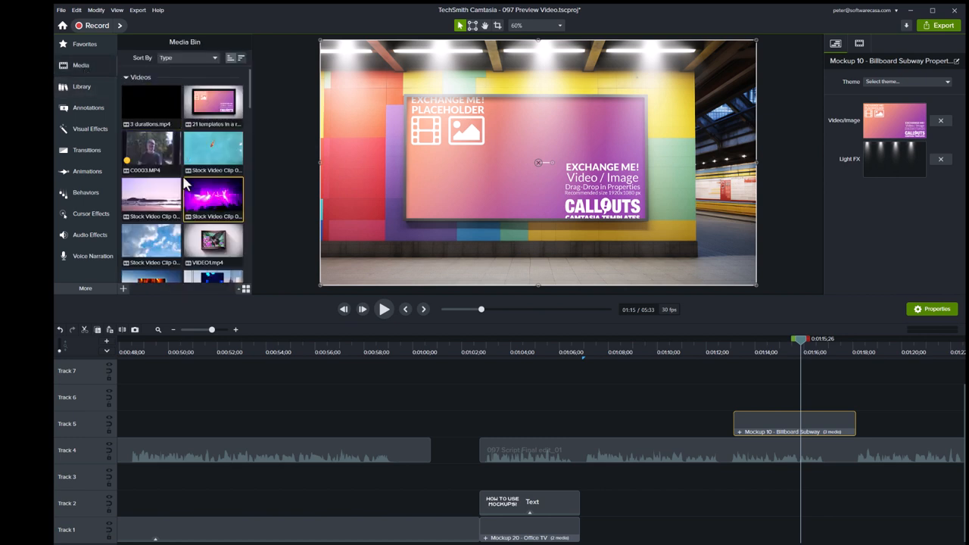
pyautogui.scroll(-3)
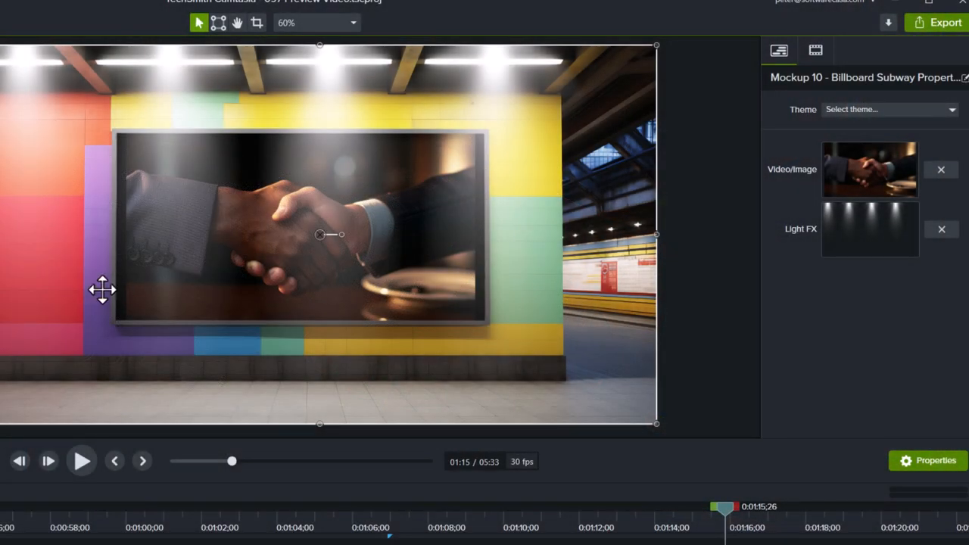
# Step: Reposition and scale the handshake image to fill the billboard, then lock the inner tracks
pyautogui.moveTo(102, 290); pyautogui.dragTo(112, 209)
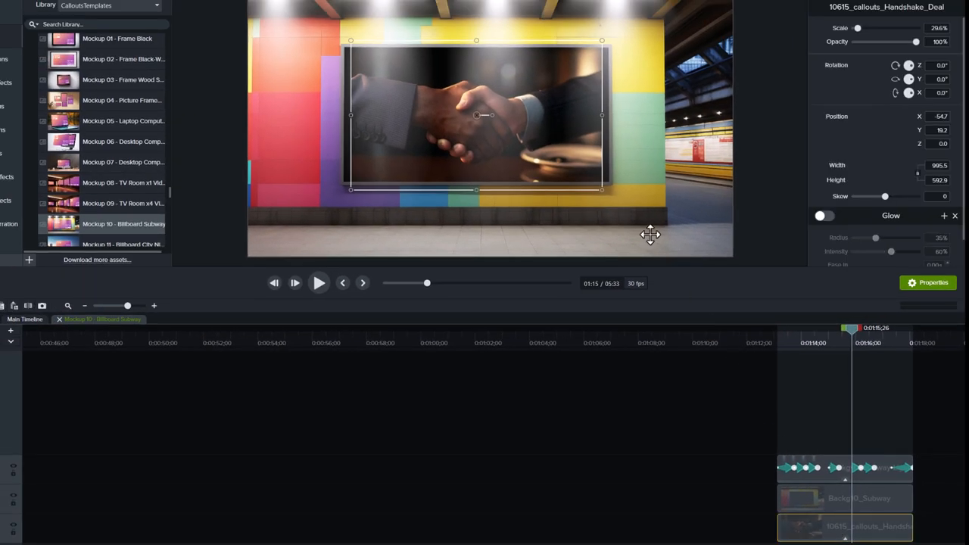
pyautogui.moveTo(351, 114); pyautogui.dragTo(333, 117)
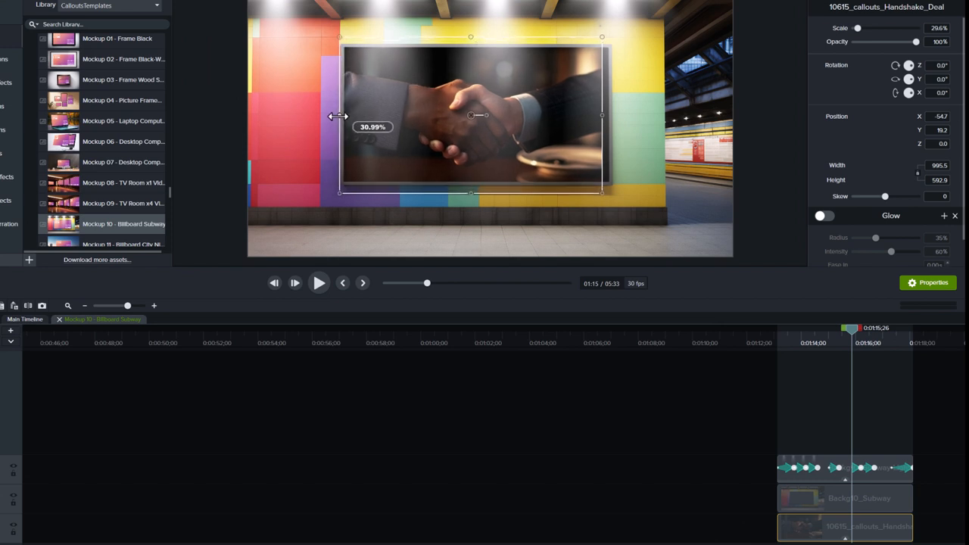
pyautogui.moveTo(340, 117); pyautogui.dragTo(324, 117)
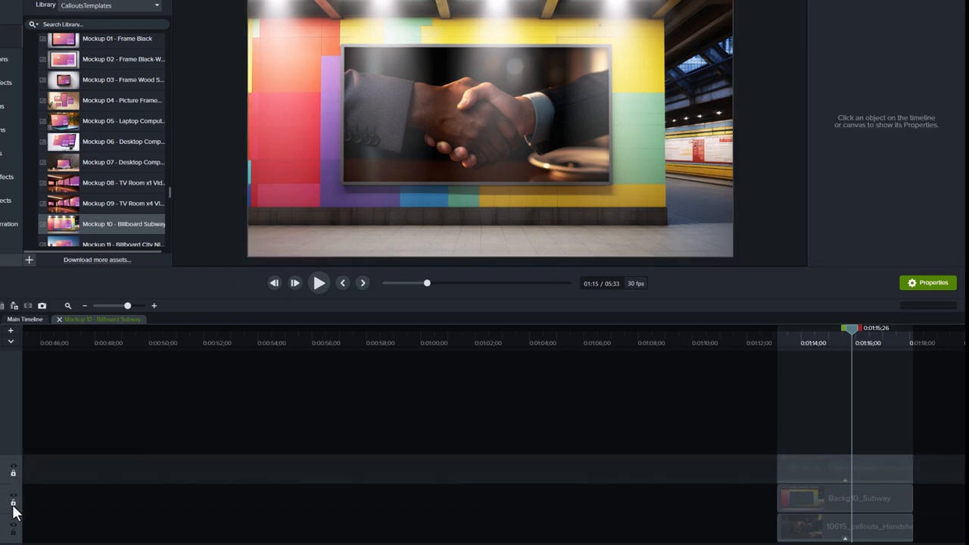
pyautogui.click(867, 526)
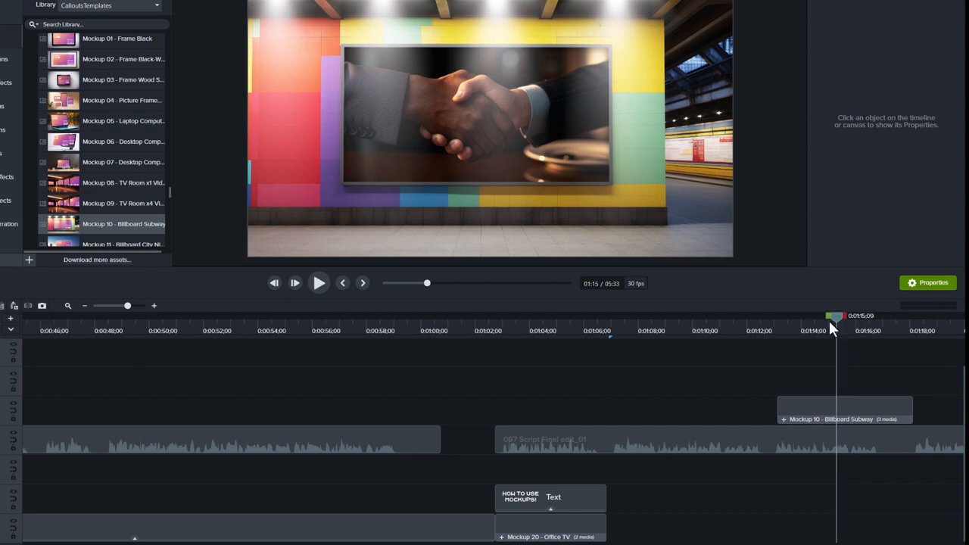
pyautogui.click(844, 409)
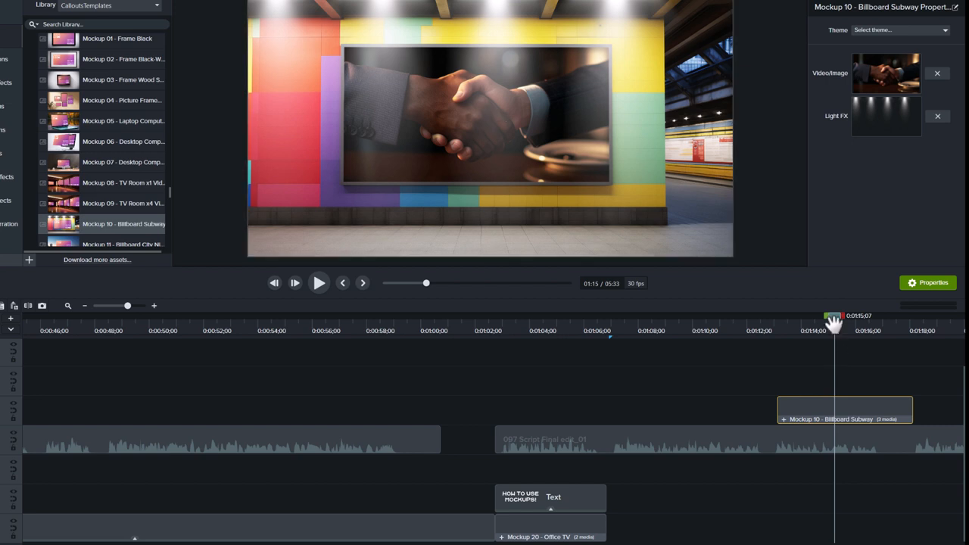
pyautogui.click(318, 282)
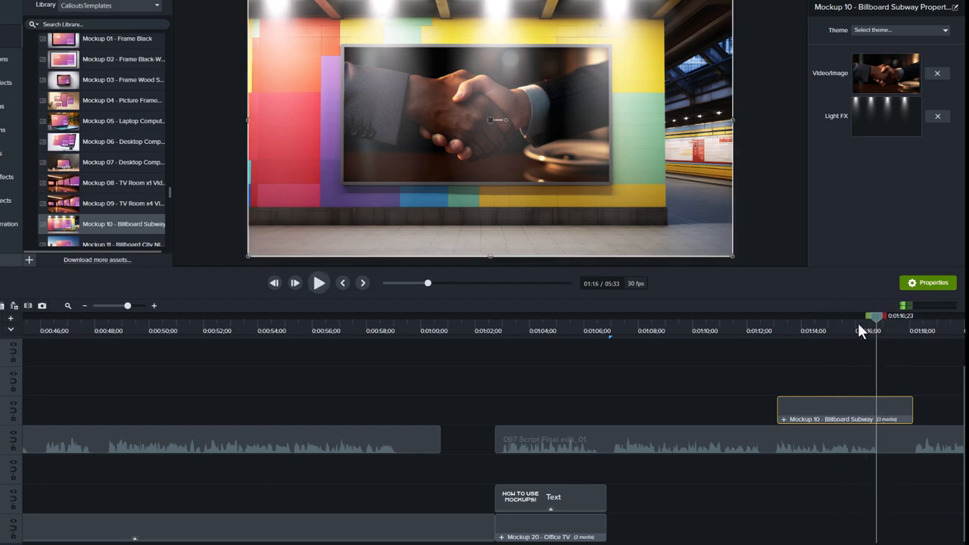
pyautogui.moveTo(871, 316); pyautogui.dragTo(825, 316)
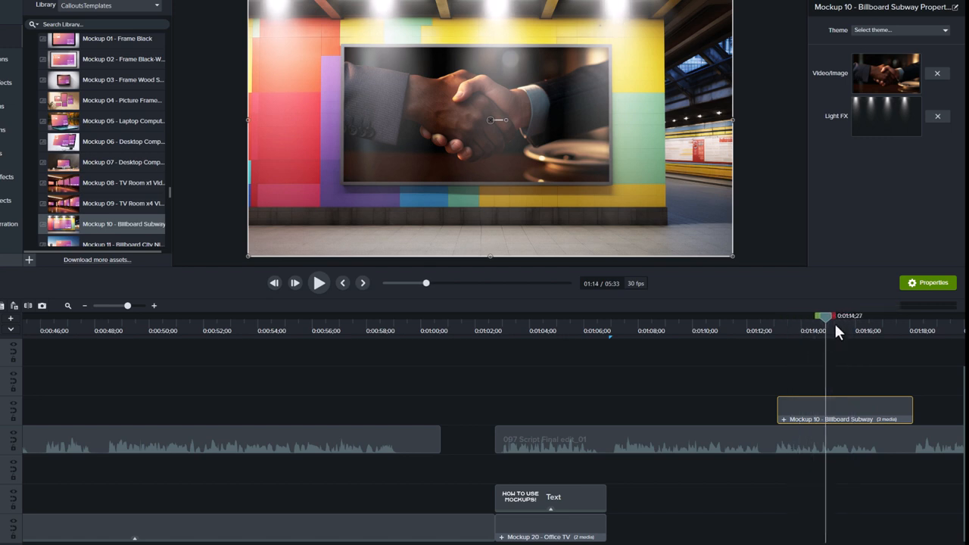
pyautogui.click(937, 116)
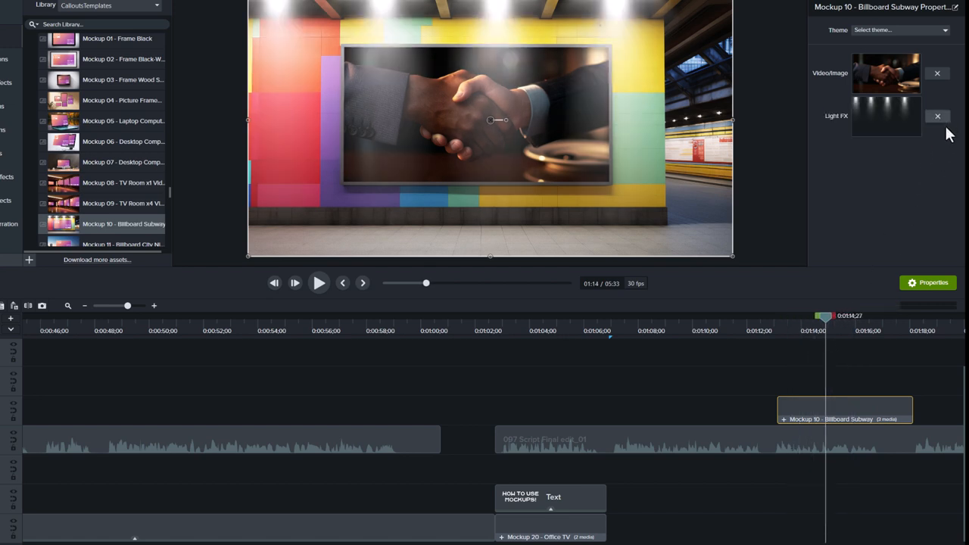
pyautogui.click(318, 282)
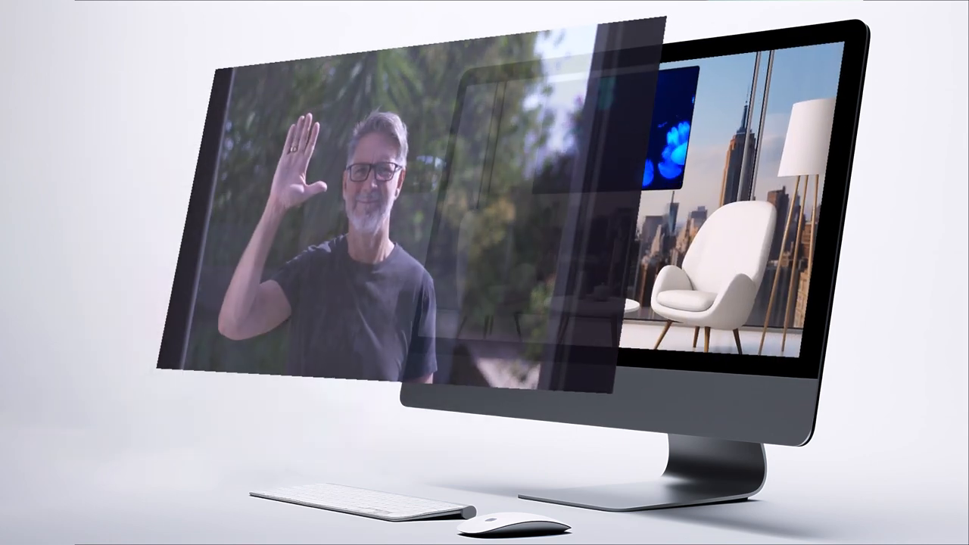